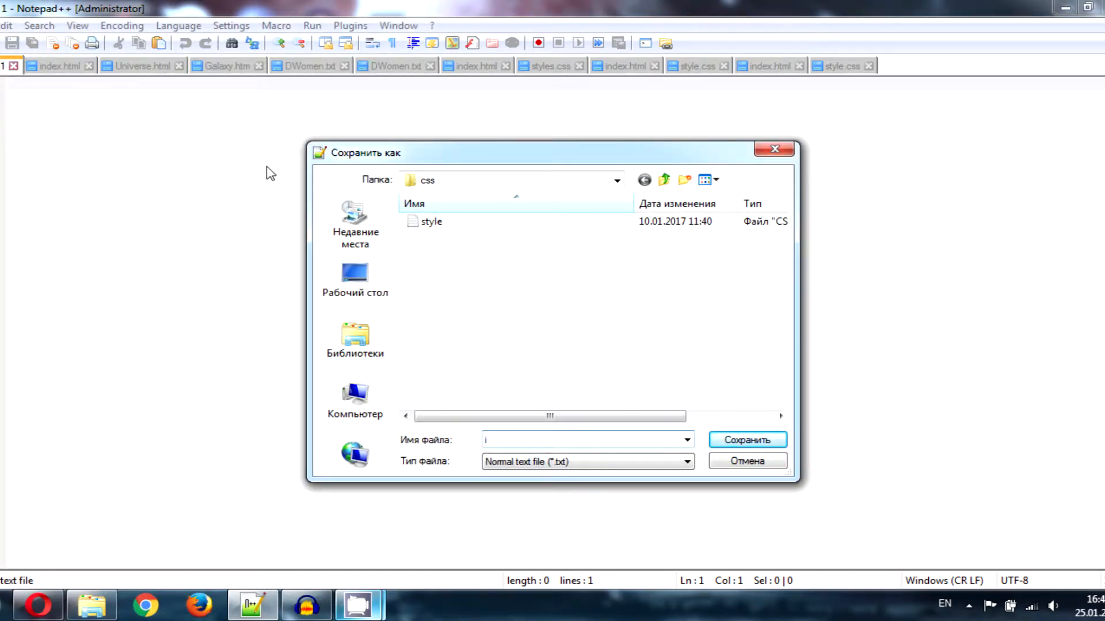
Step: Save the blank document as index.html in the HTML5TUTORIALS folder on drive D
text(ndex.html)
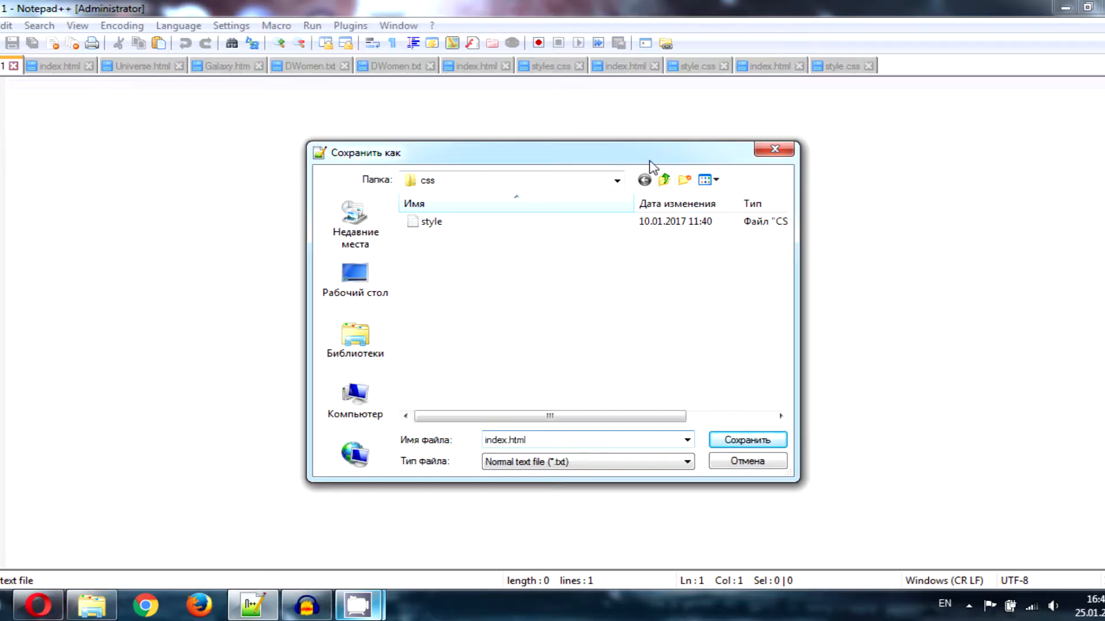
click(664, 180)
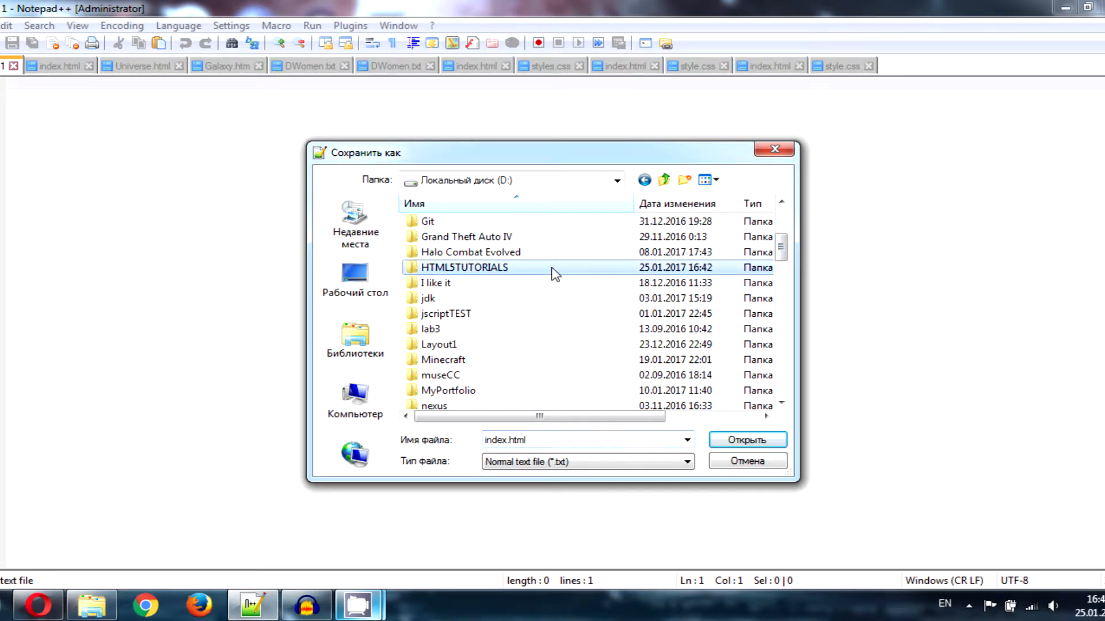
click(745, 439)
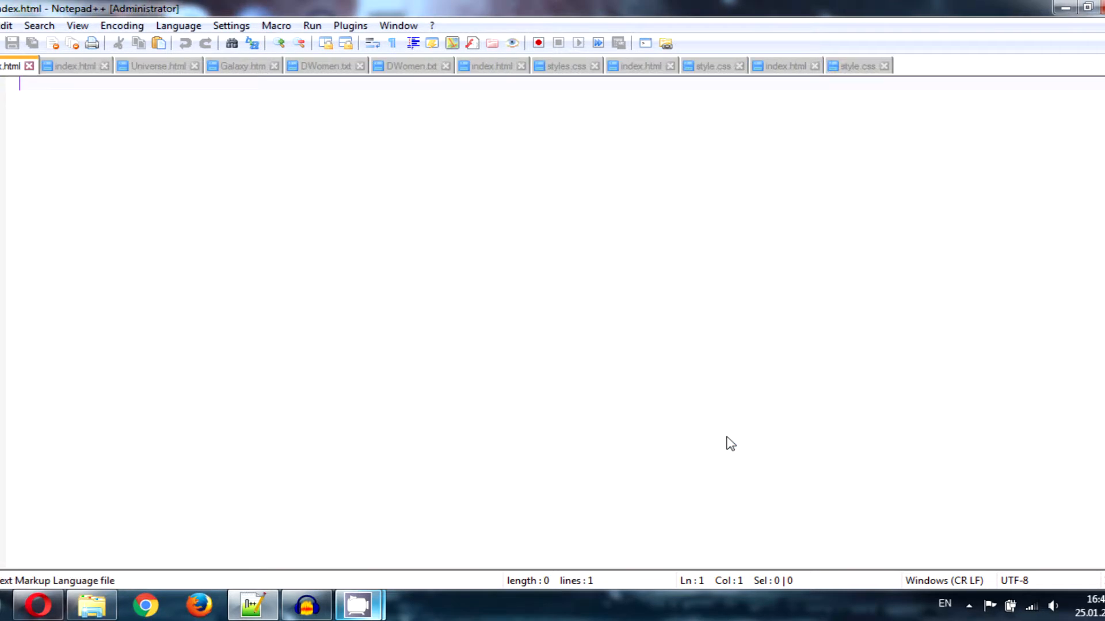
mouse_move(442, 274)
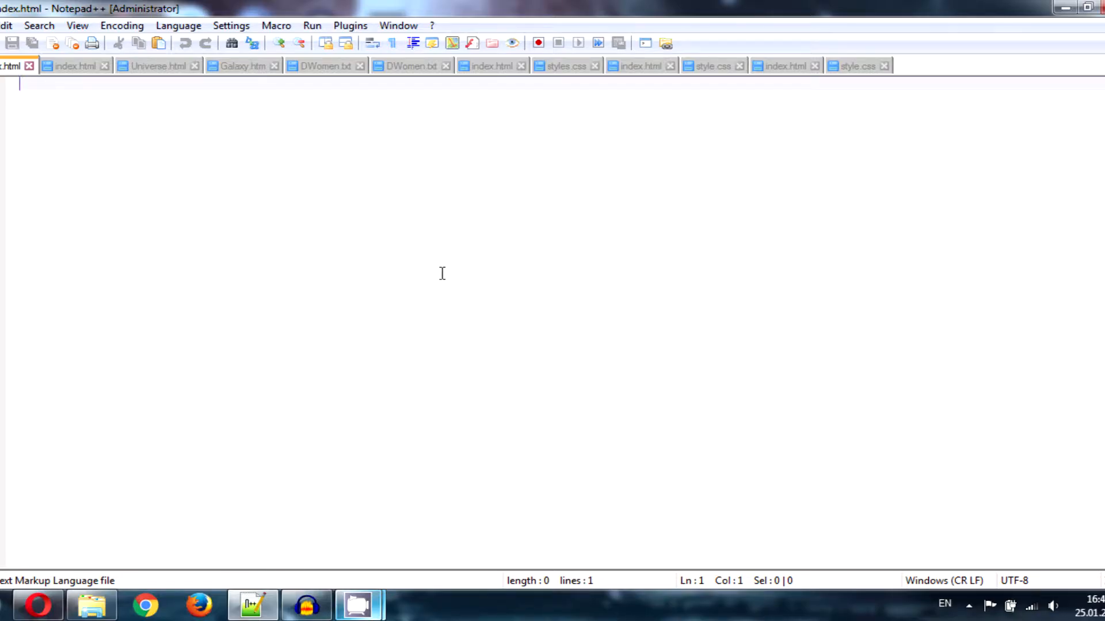
Step: Write the <html></html> wrapper with a <head></head> element inside it
text(<html>)
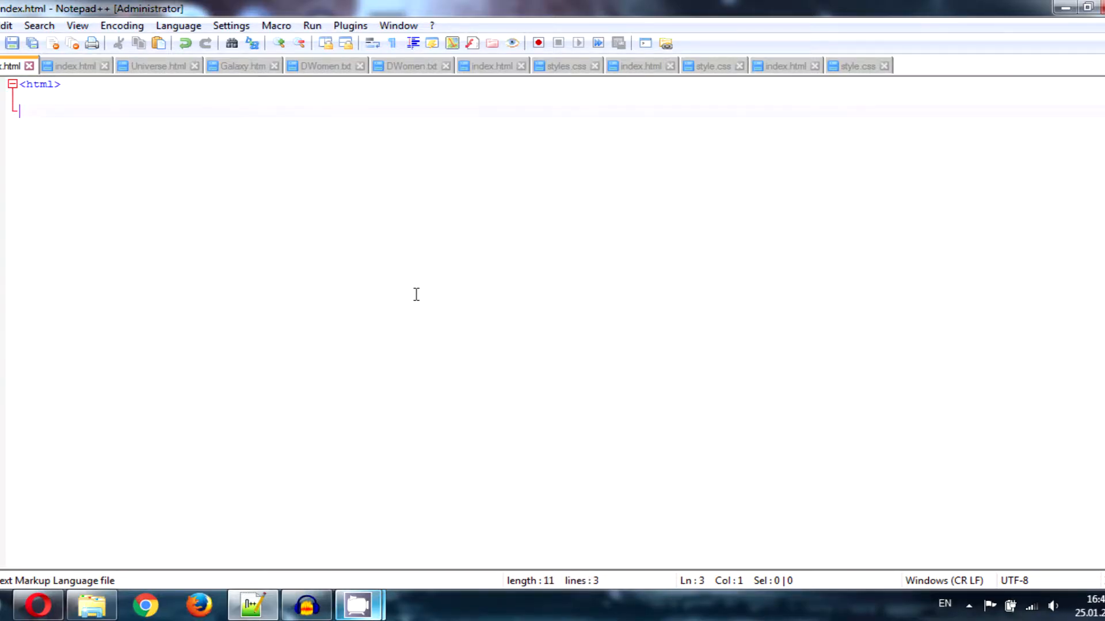
text(</html>)
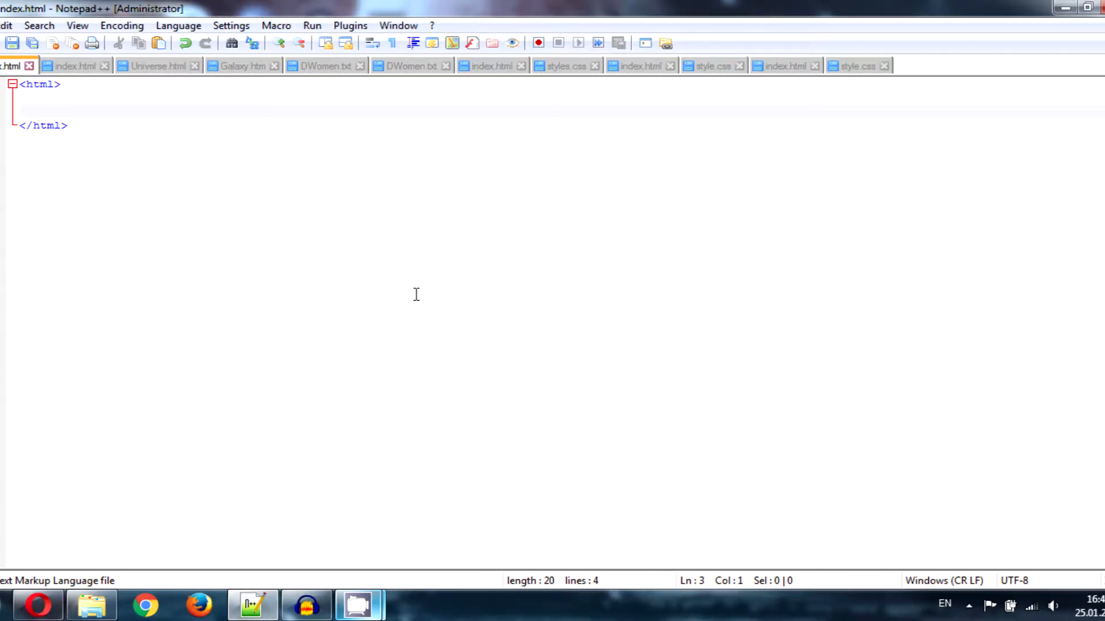
text(<head> </)
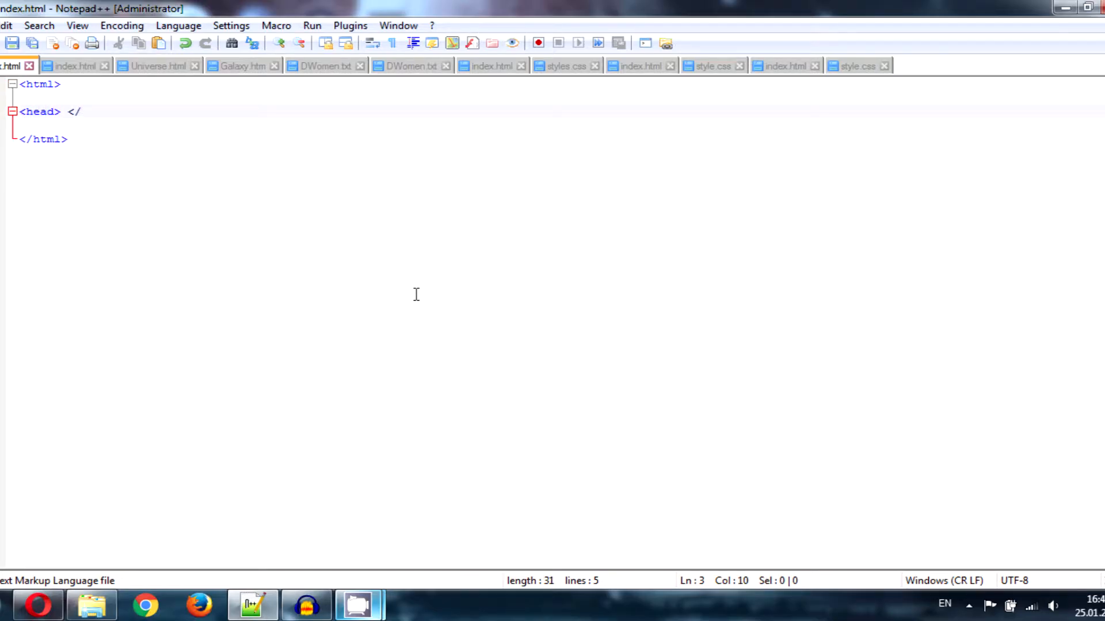
text(head>)
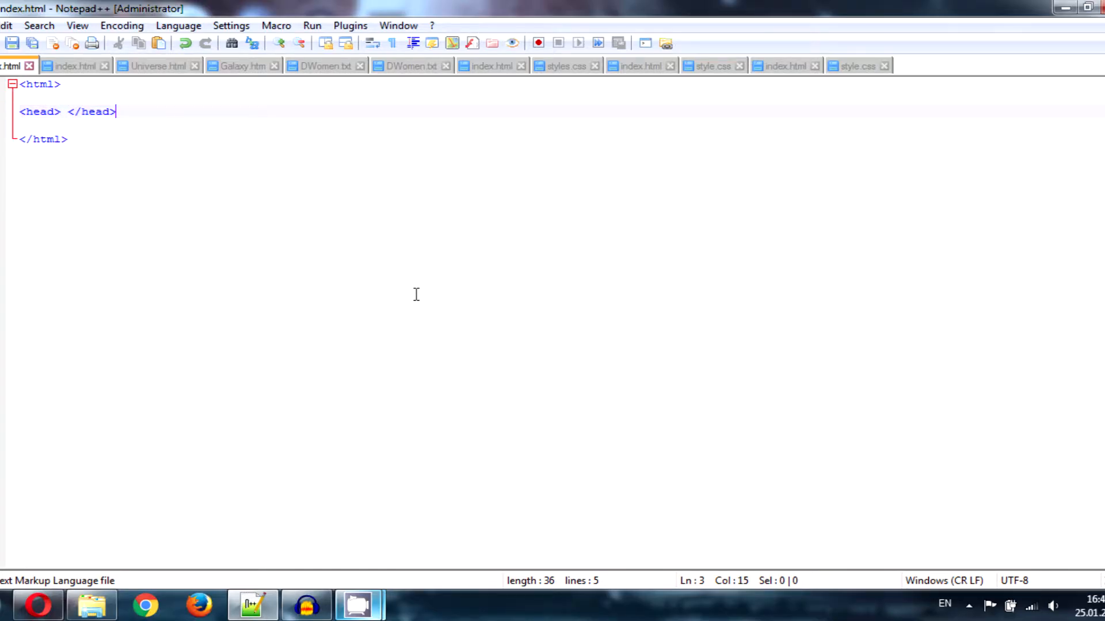
Step: Add <body></body> below the head and place the cursor inside the head element
key(Enter)
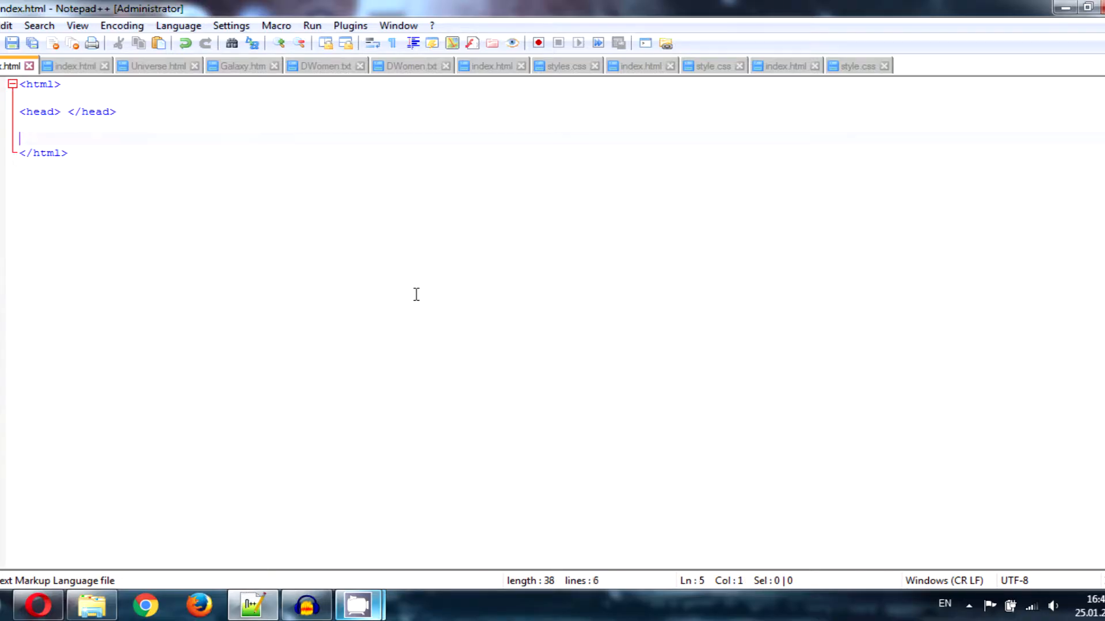
text(<body> </)
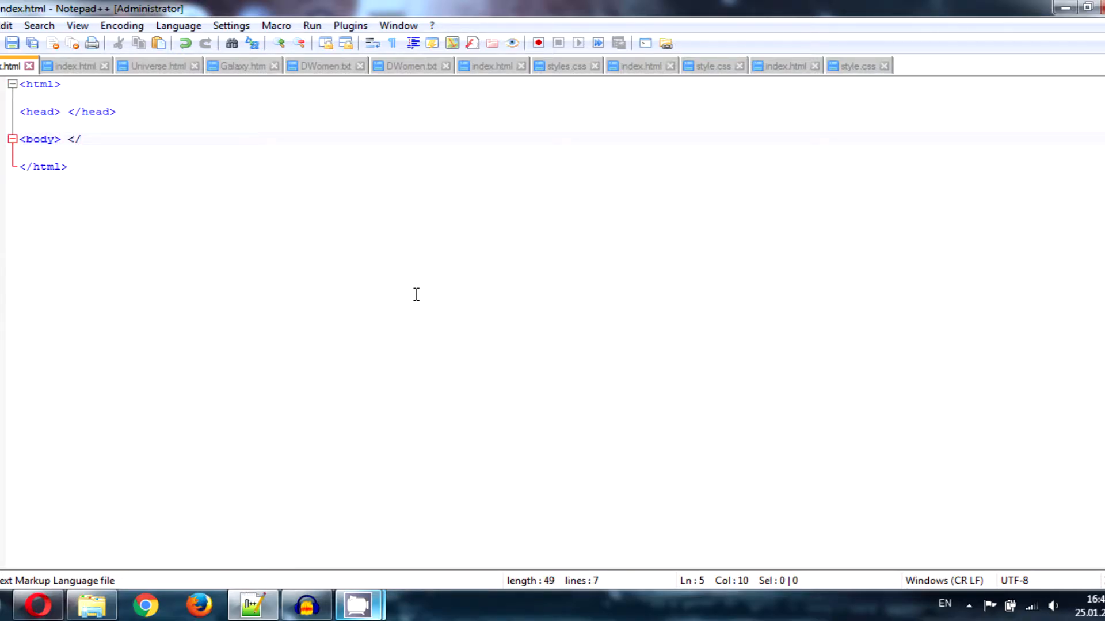
text(body>)
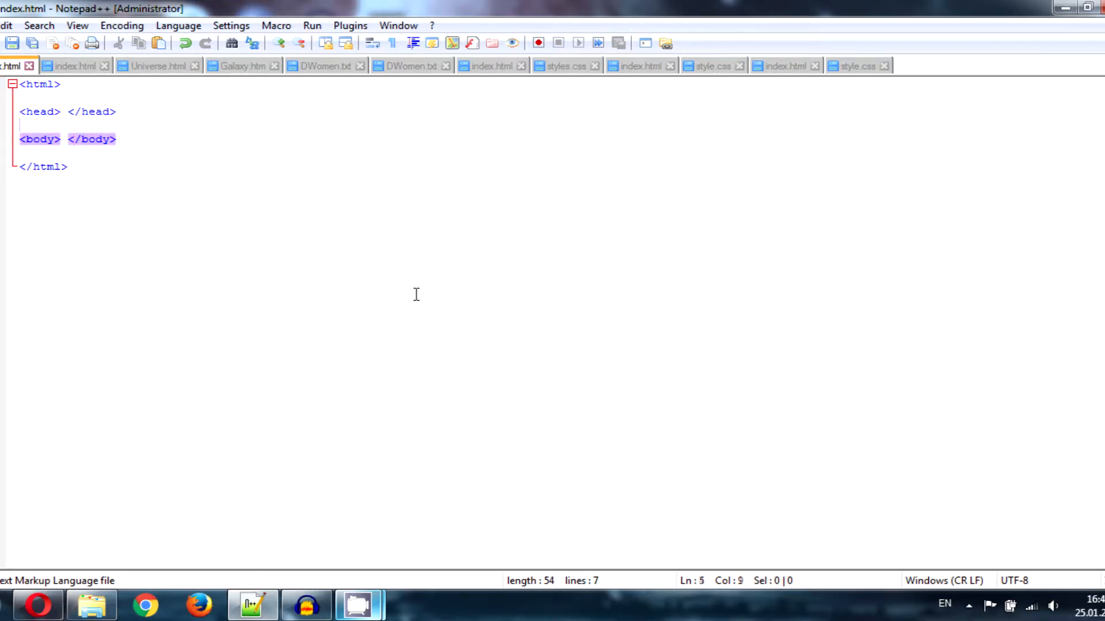
click(64, 111)
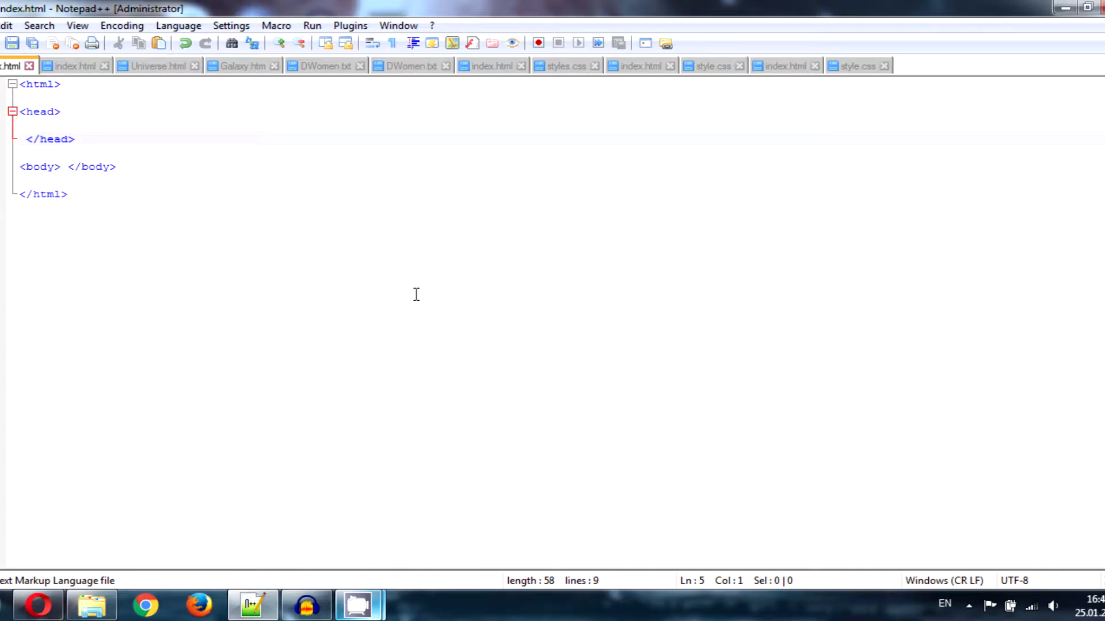
Step: Add <title>My First Web Page!!!</title> inside the head
text(<title> </)
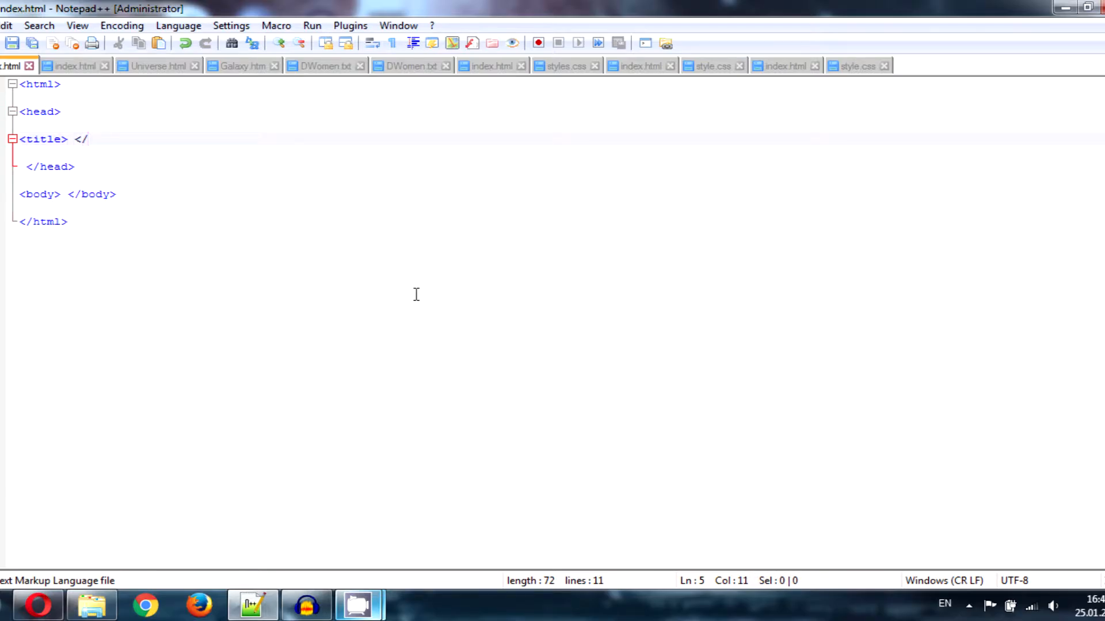
text(title>)
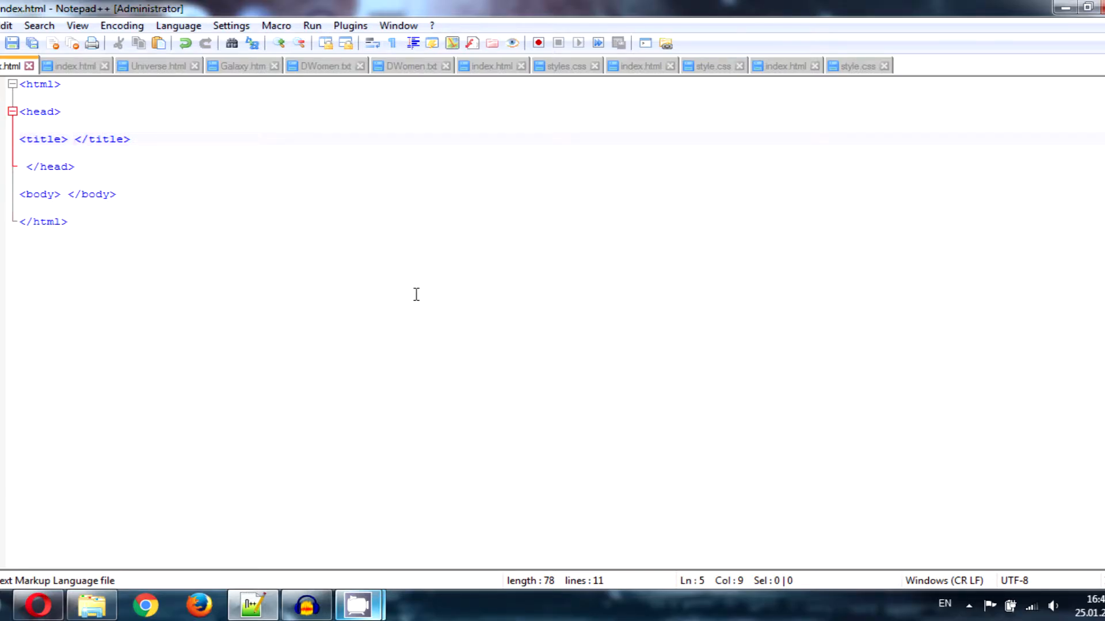
key(Left)
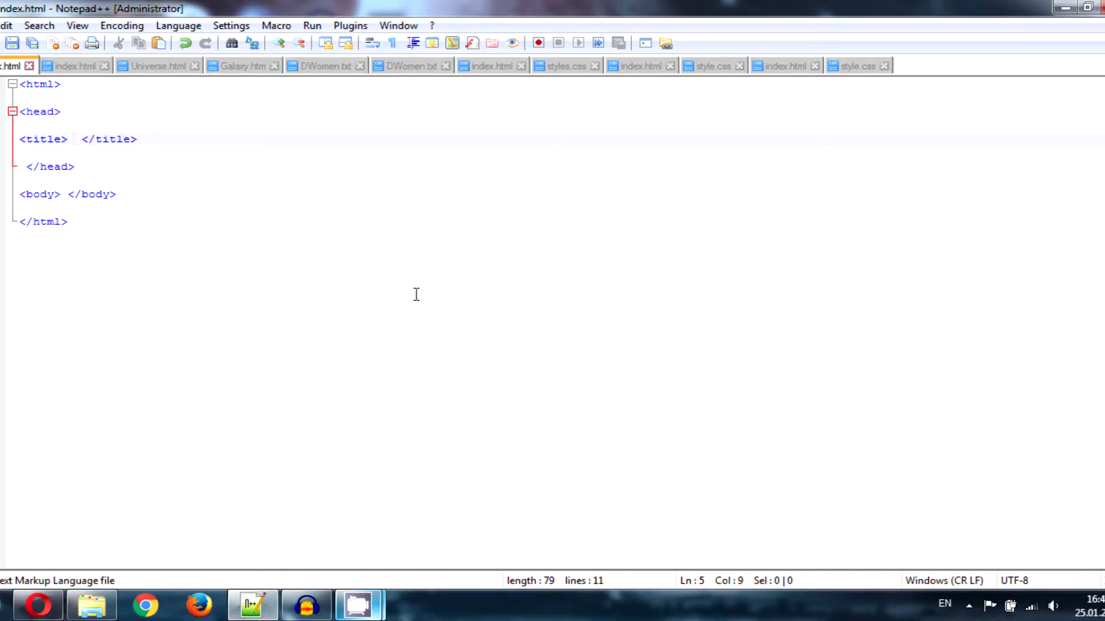
text(My First Web P)
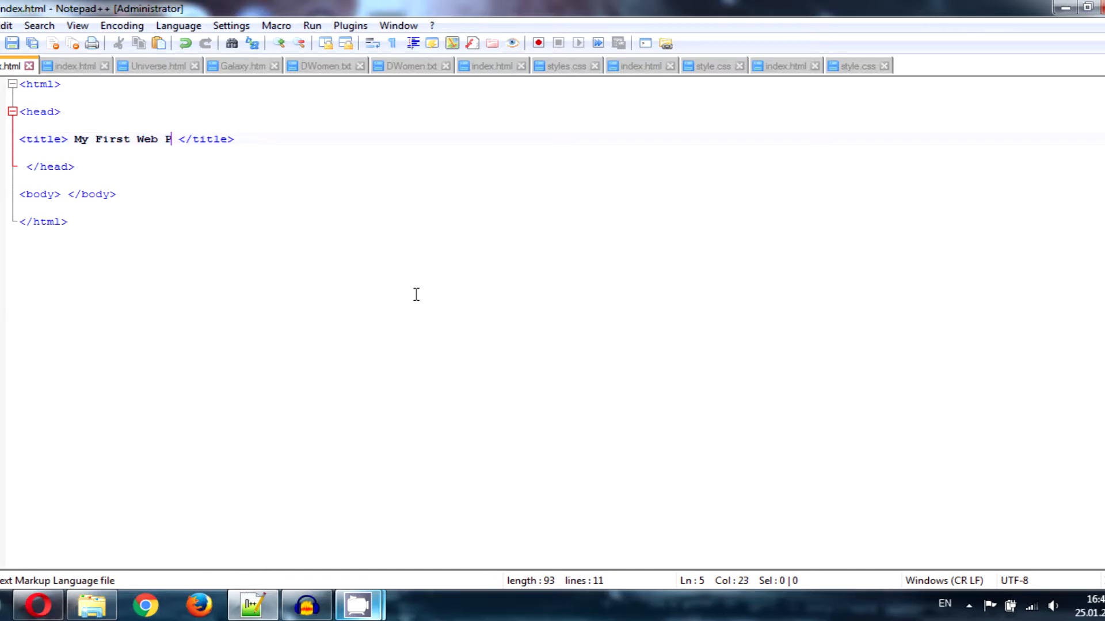
text(age!!!)
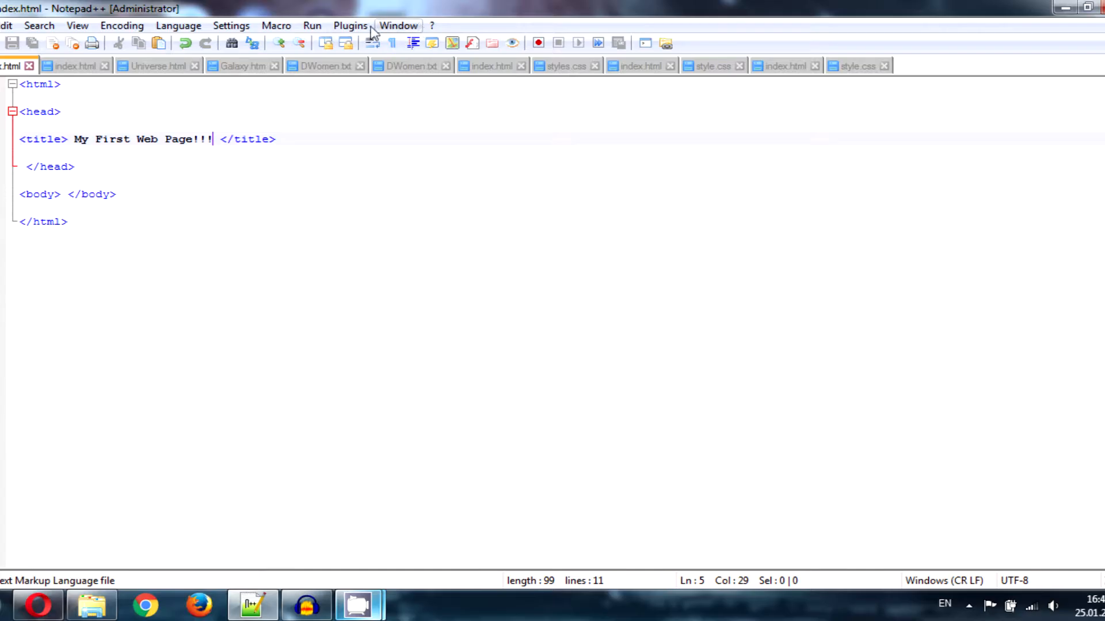
click(312, 25)
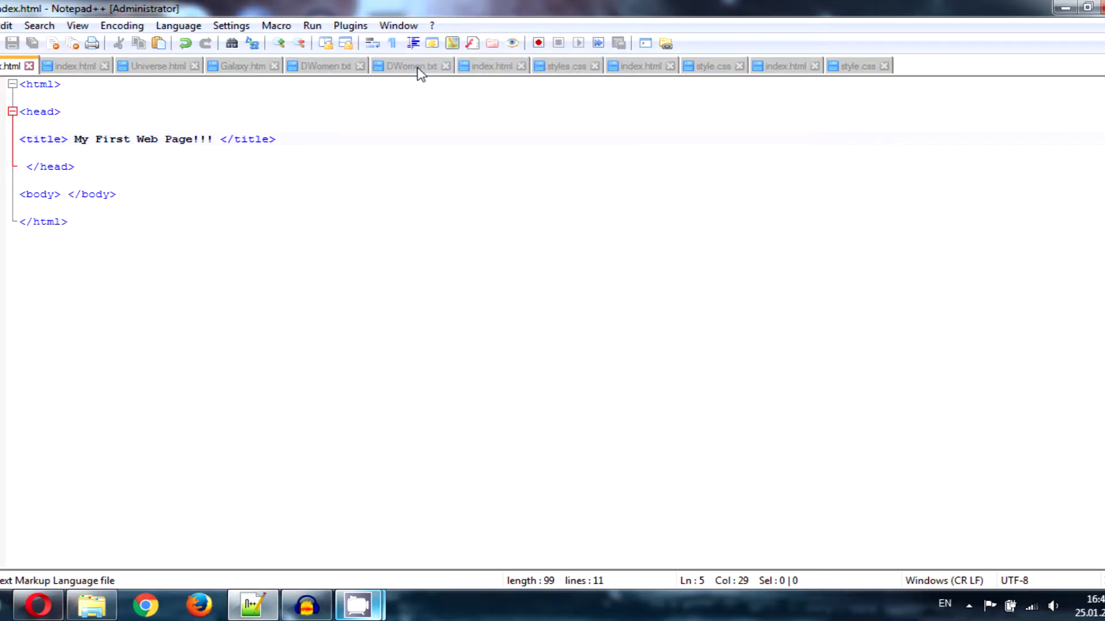
mouse_move(411, 65)
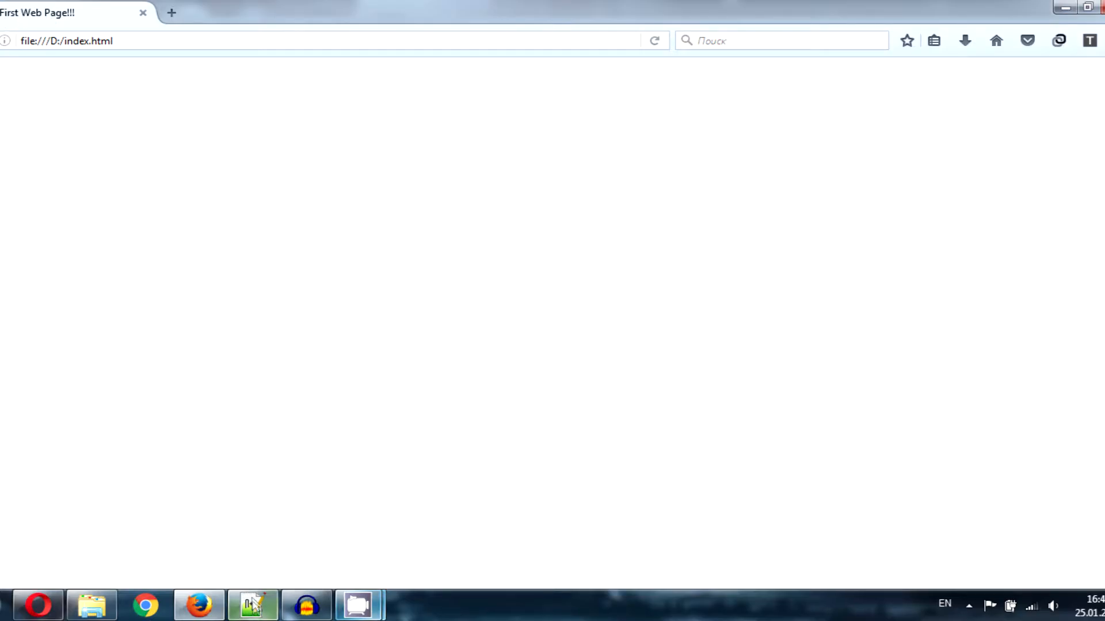
Step: Open file:///D:/index.html in Firefox to see the My First Web Page!!! title
click(253, 604)
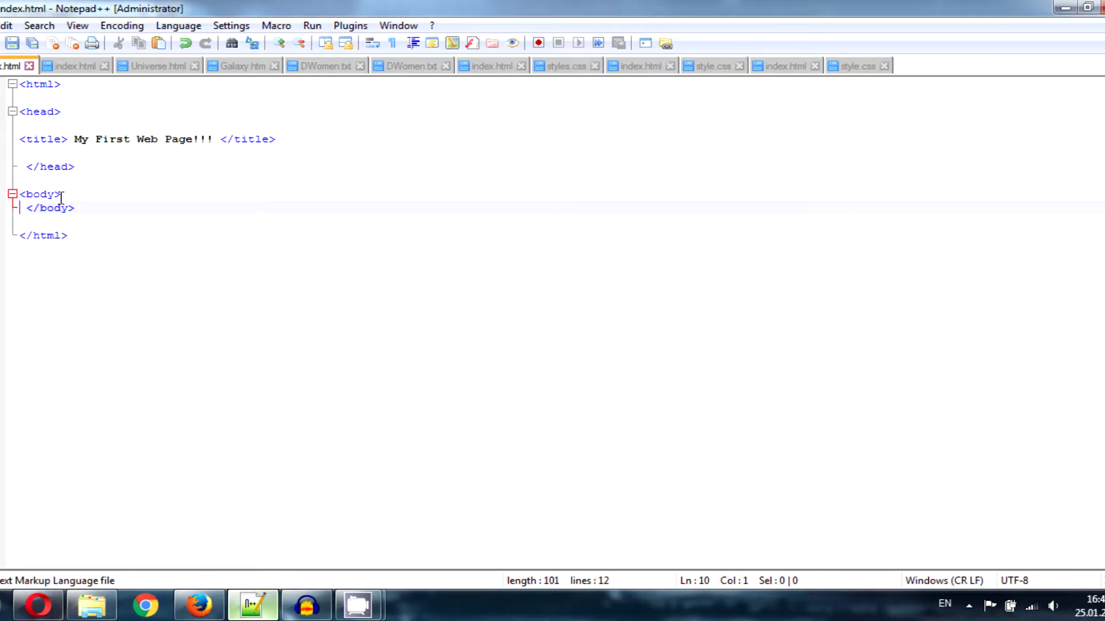
Step: Write <h1> My Main topic!! </h1> on its own line inside the body
key(enter)
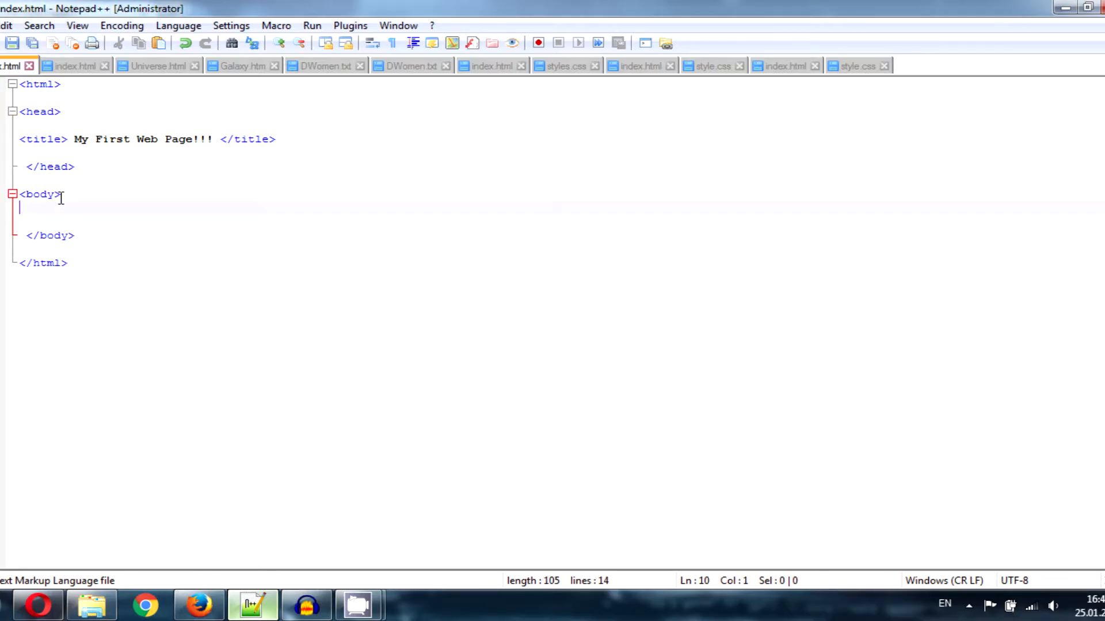
text(<h1>  </h1>)
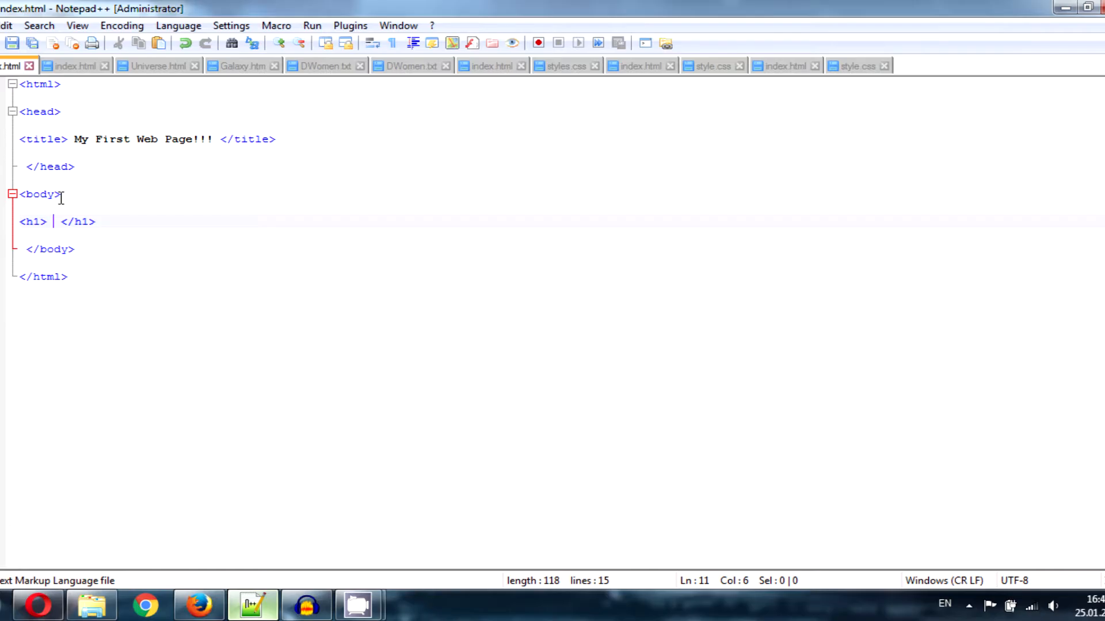
text(My Mai)
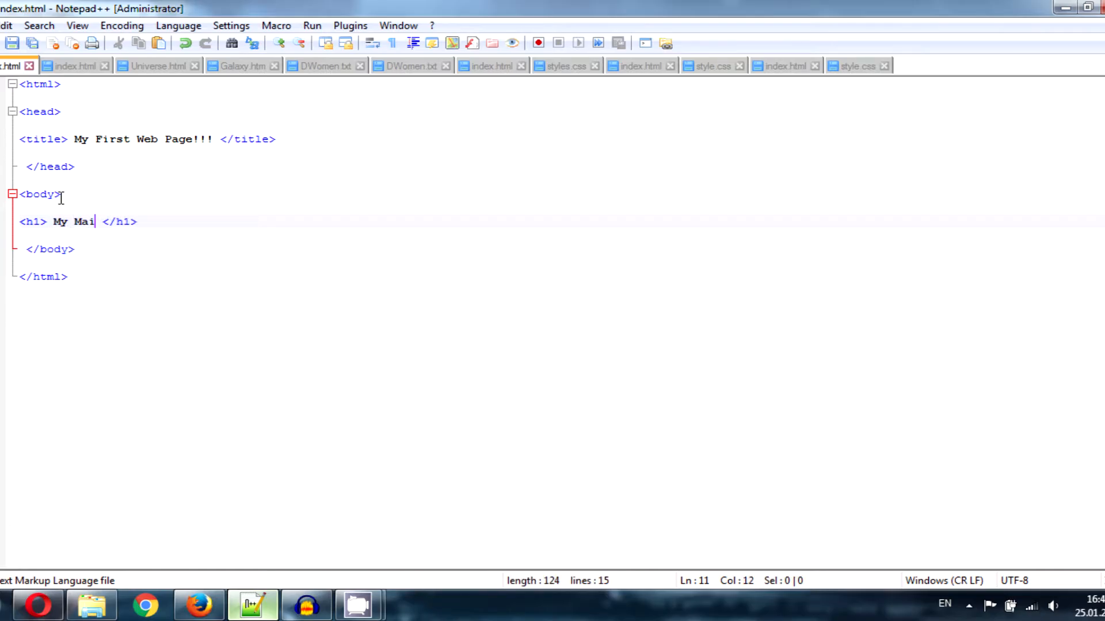
text(n to)
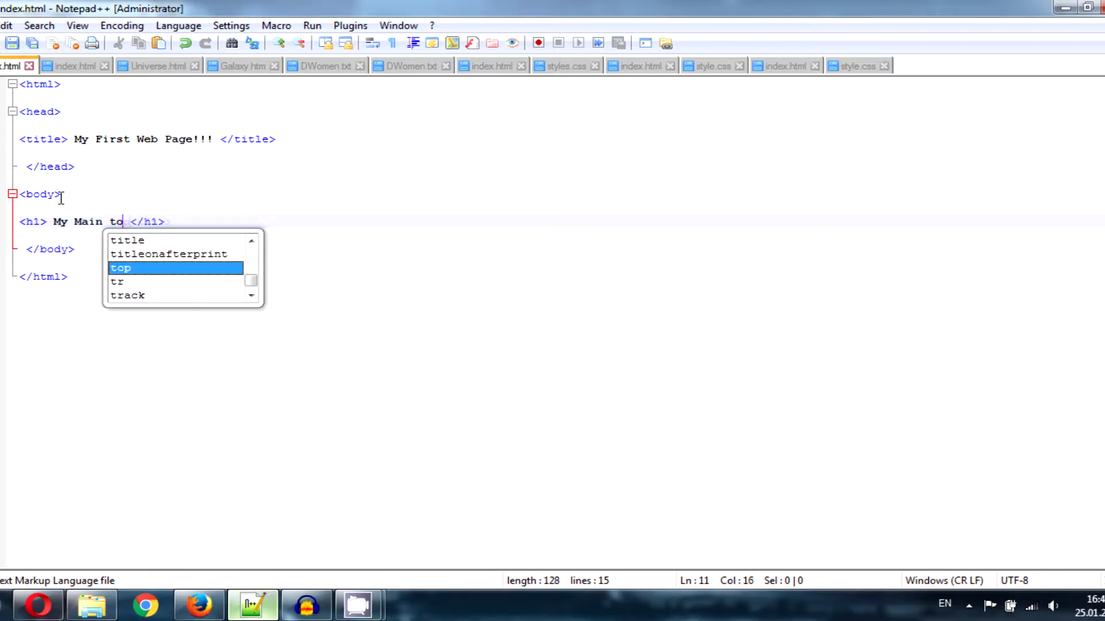
text(pic)
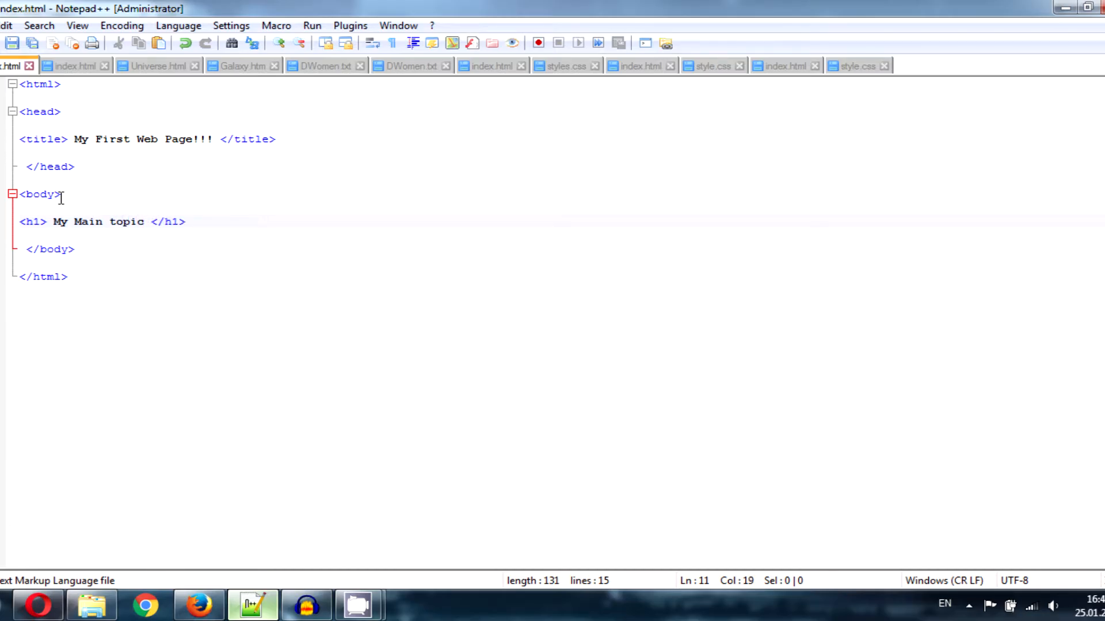
text(!!)
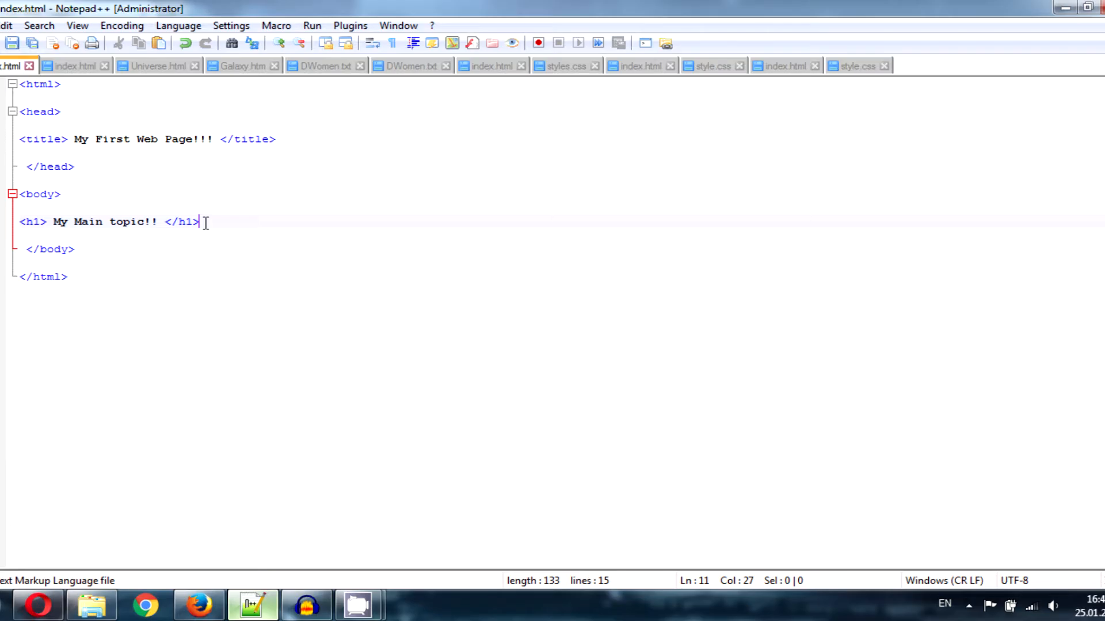
key(Enter)
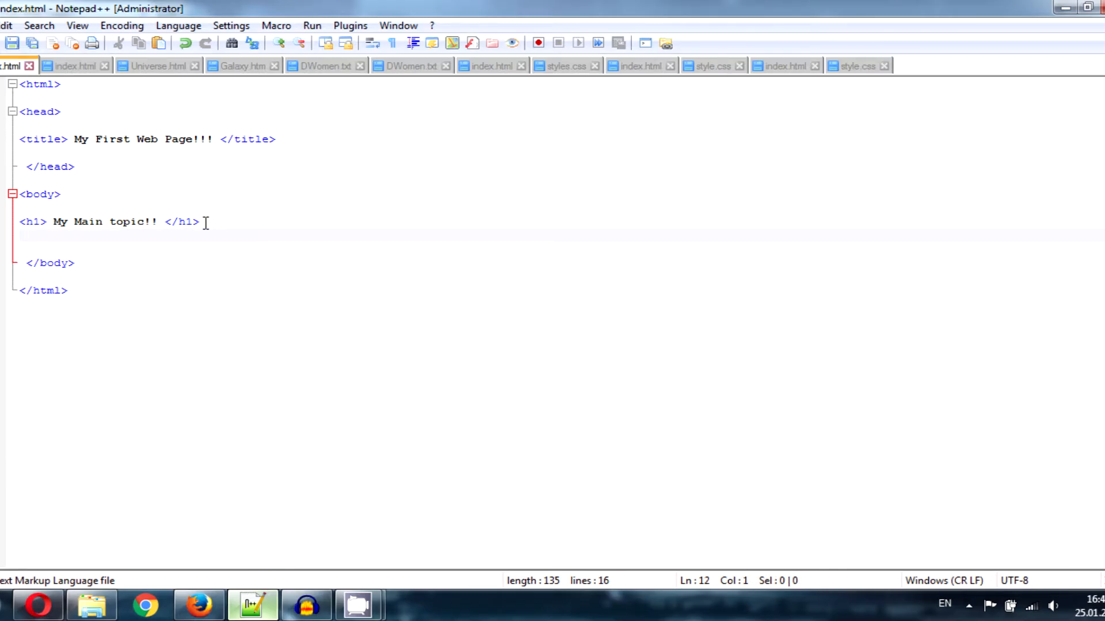
Step: Start a <p> with a line of random placeholder text ending in </br>
key(Enter)
text(<p> </p>)
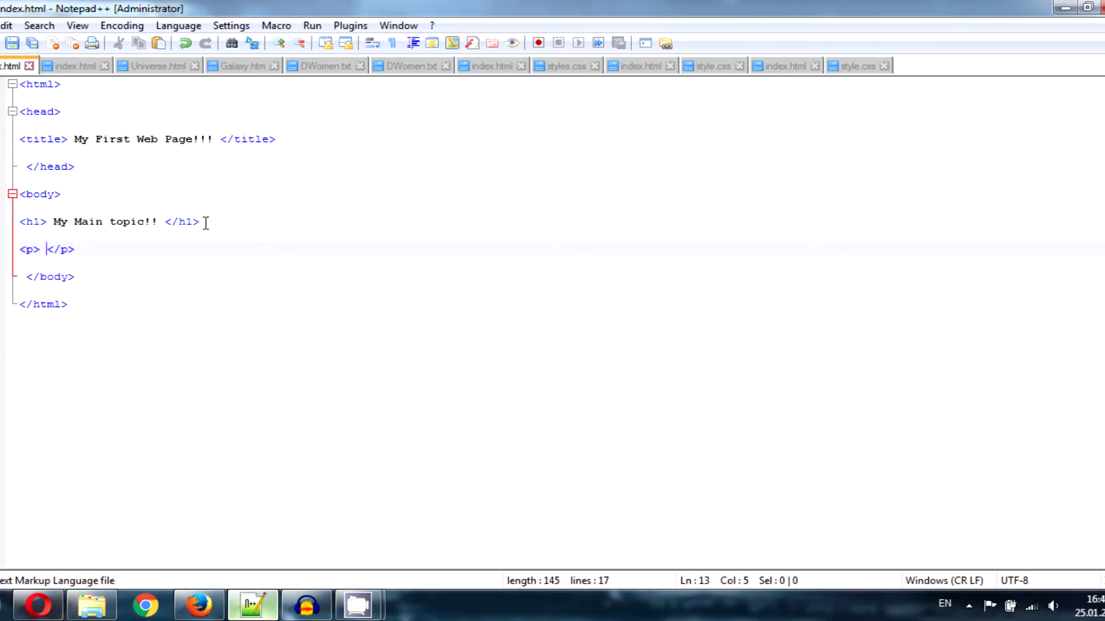
text(kgawleiugbawiiewjbgwegauweoigubewkgablwegbawieubgaw)
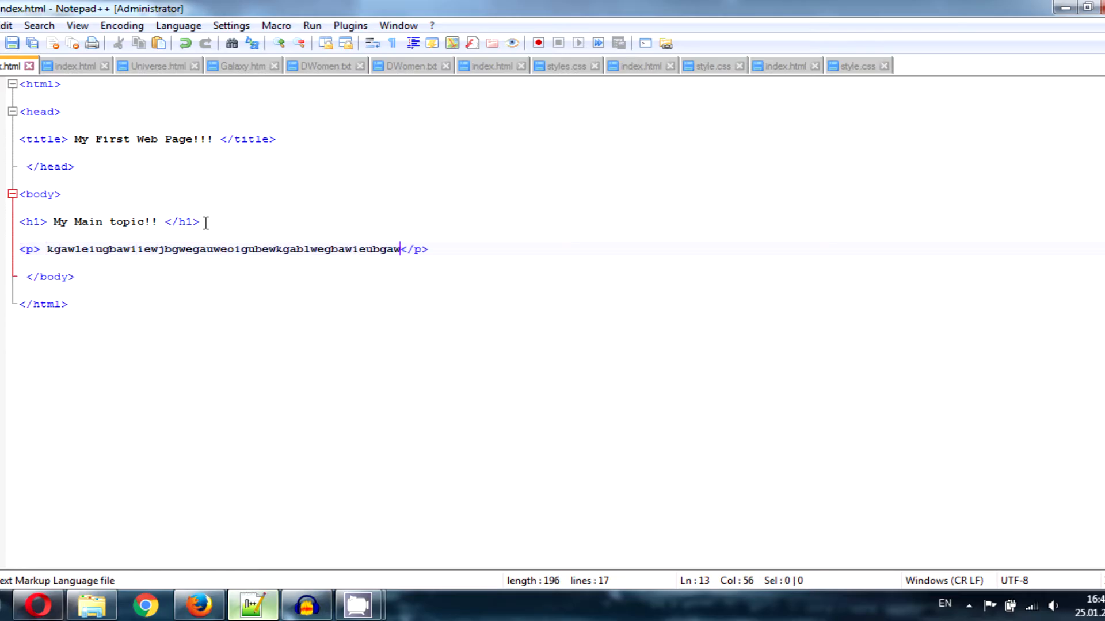
text(bgewgeuw)
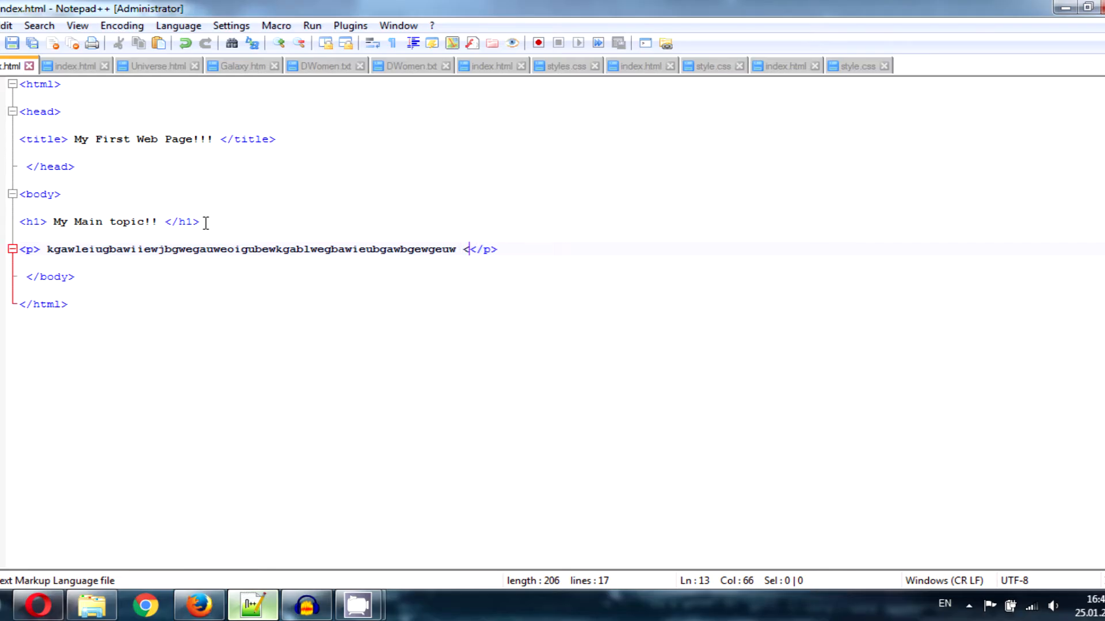
text(<br>)
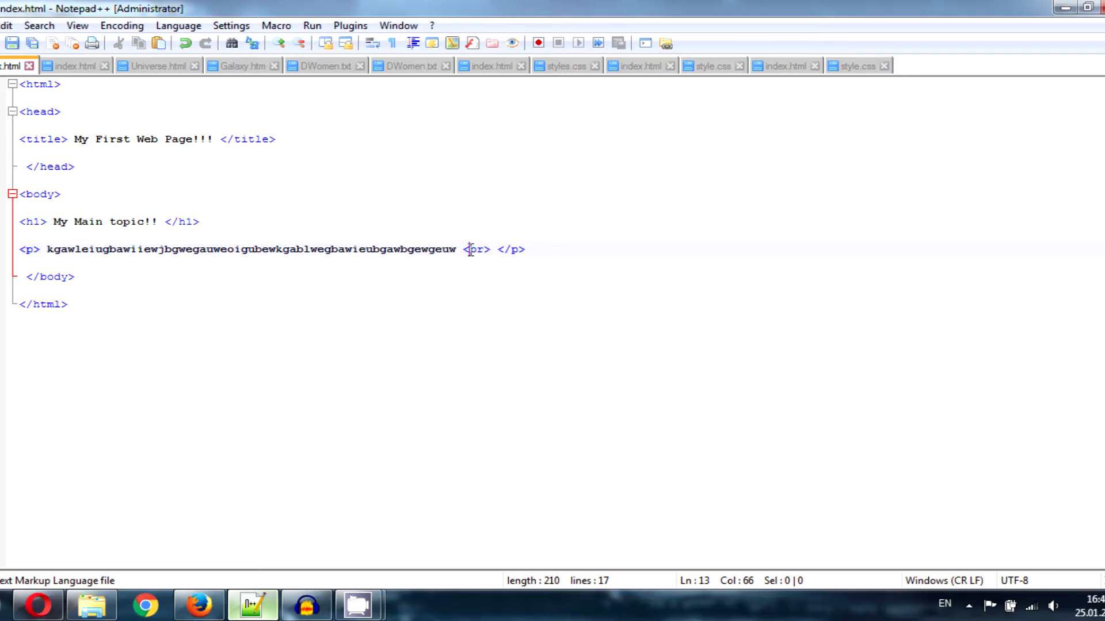
text(/)
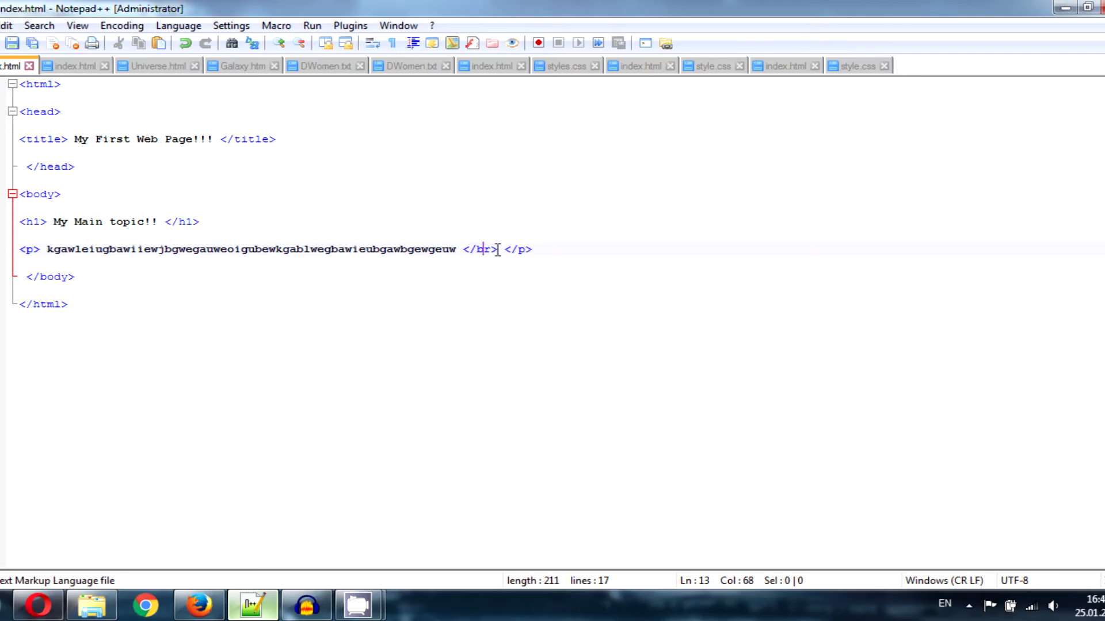
Step: Copy that text line and paste it to make five identical lines in the paragraph
drag(497, 250, 81, 250)
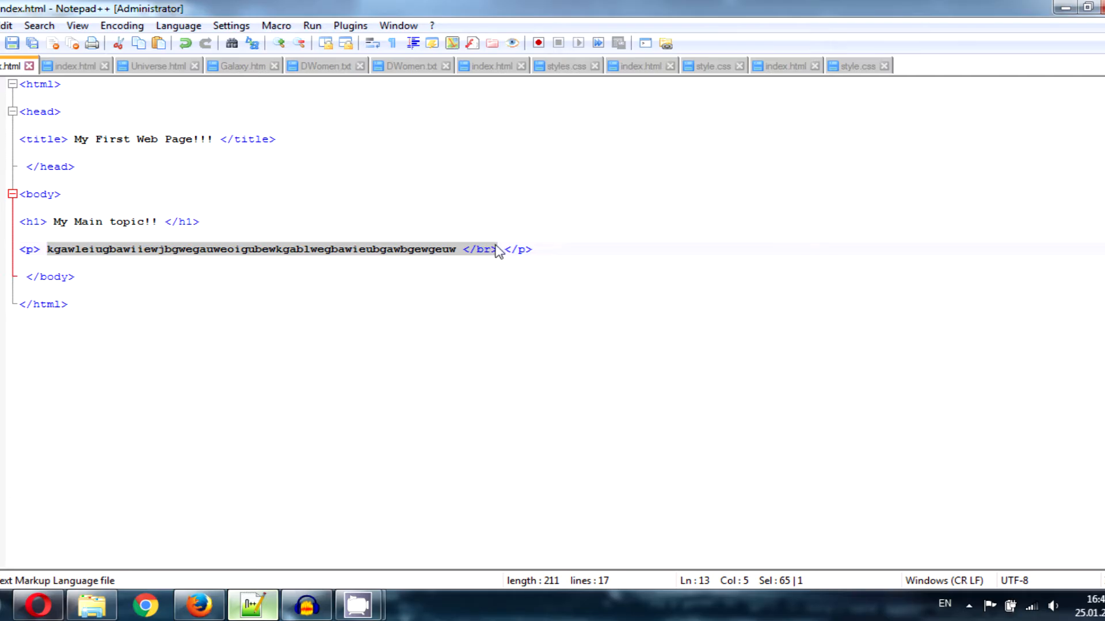
click(501, 250)
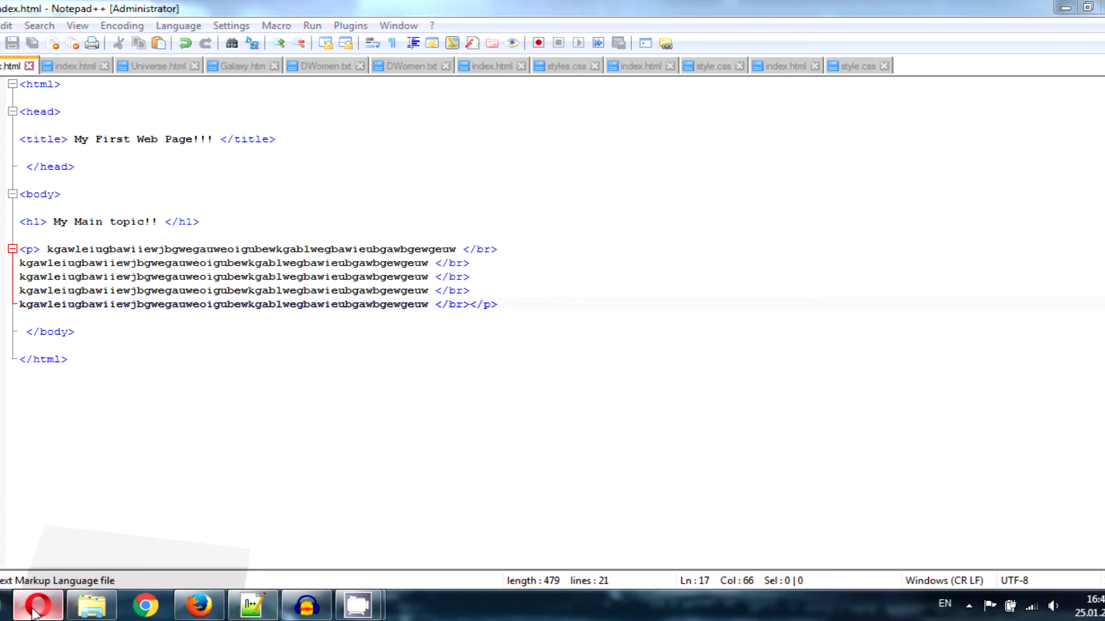
Step: View index.html in Firefox showing the heading above five text lines, briefly highlighting some text
click(37, 604)
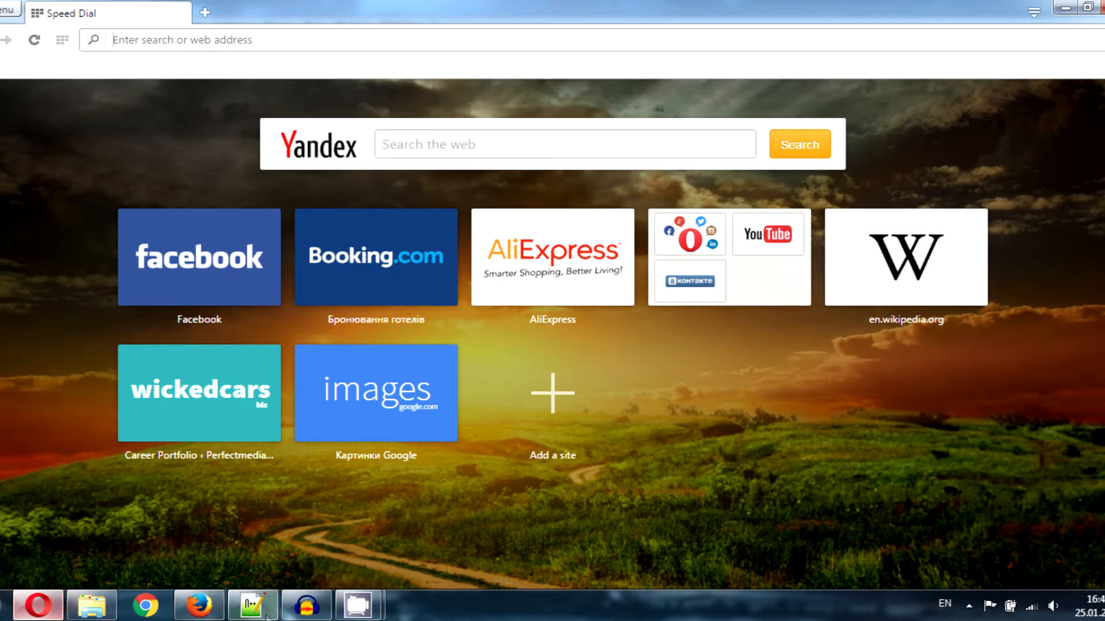
click(200, 604)
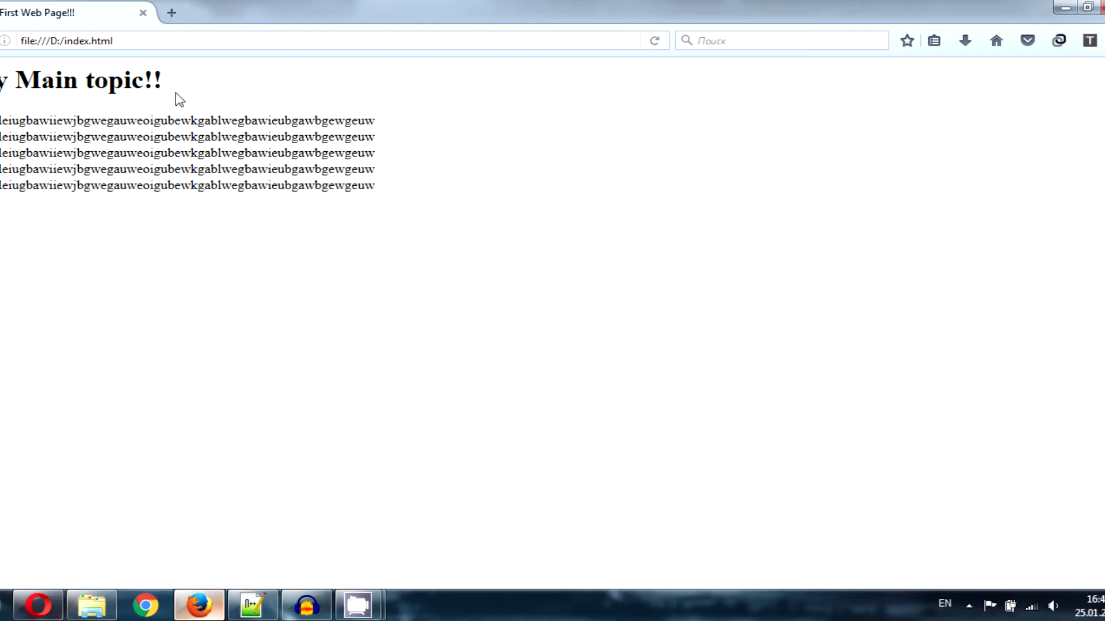
drag(32, 137, 119, 169)
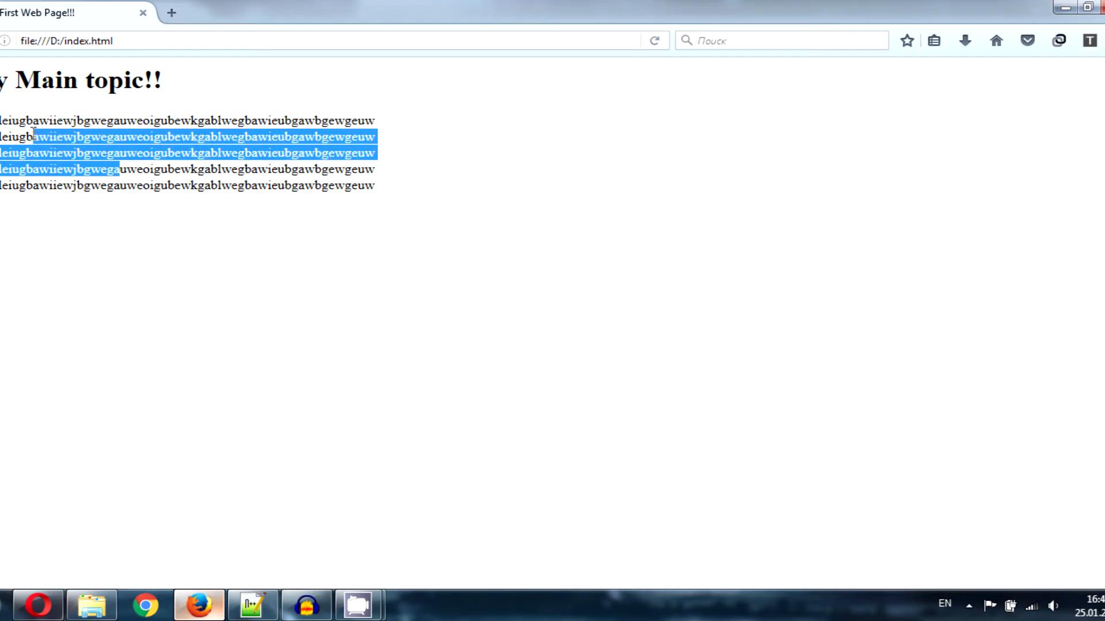
click(133, 177)
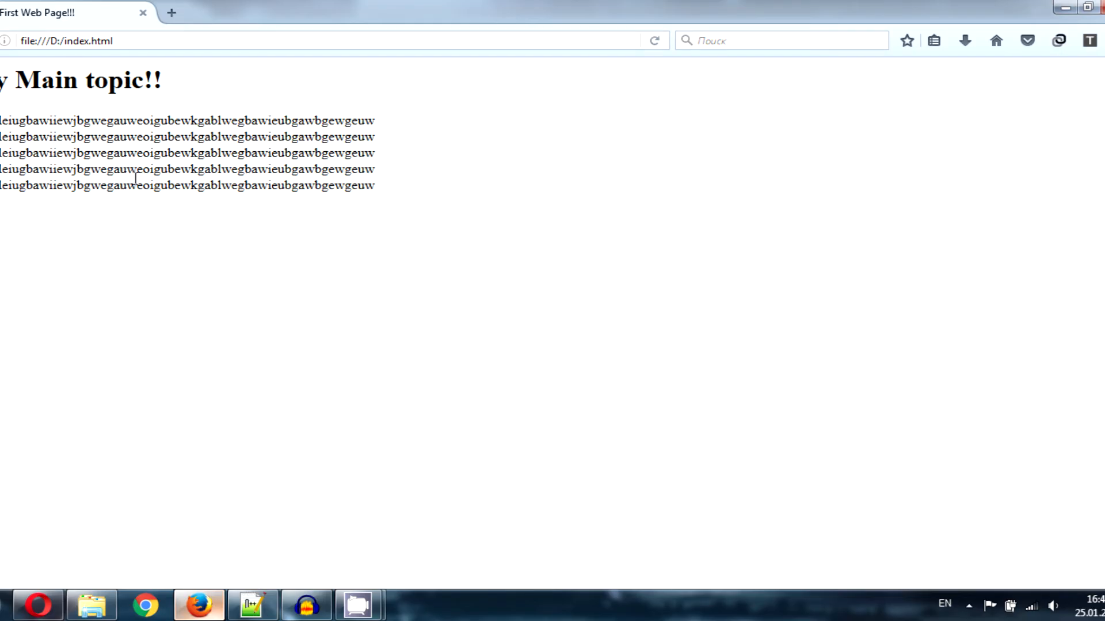